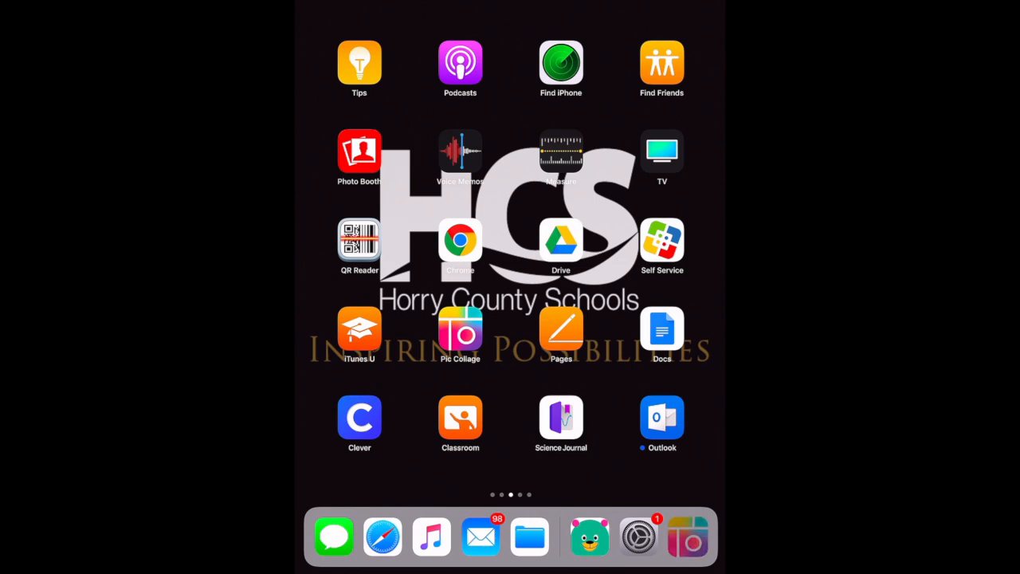
Launch the Pic Collage app from the iPadOS Home Screen.
click(459, 328)
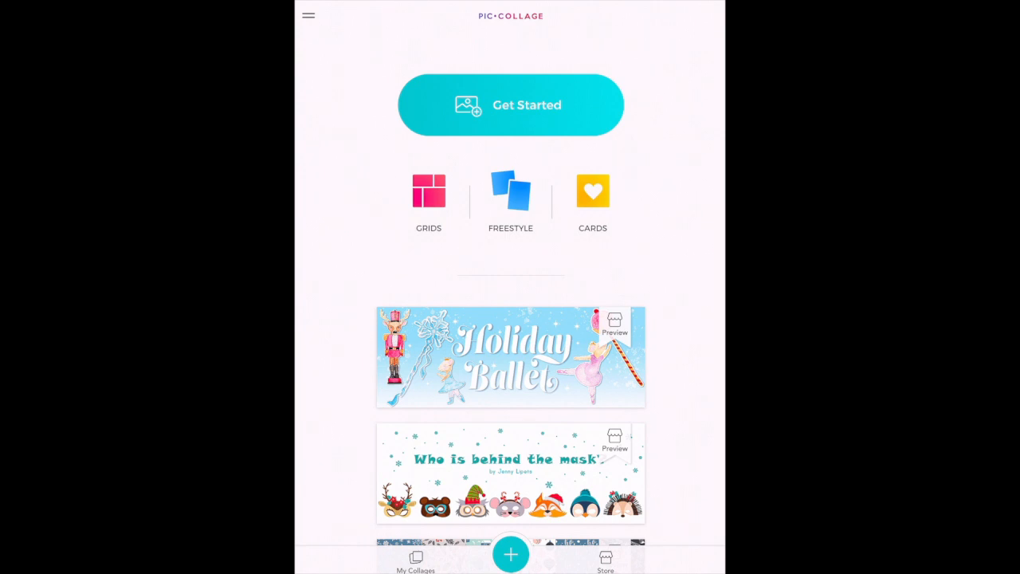
Start a new Freestyle collage from the start page.
click(509, 191)
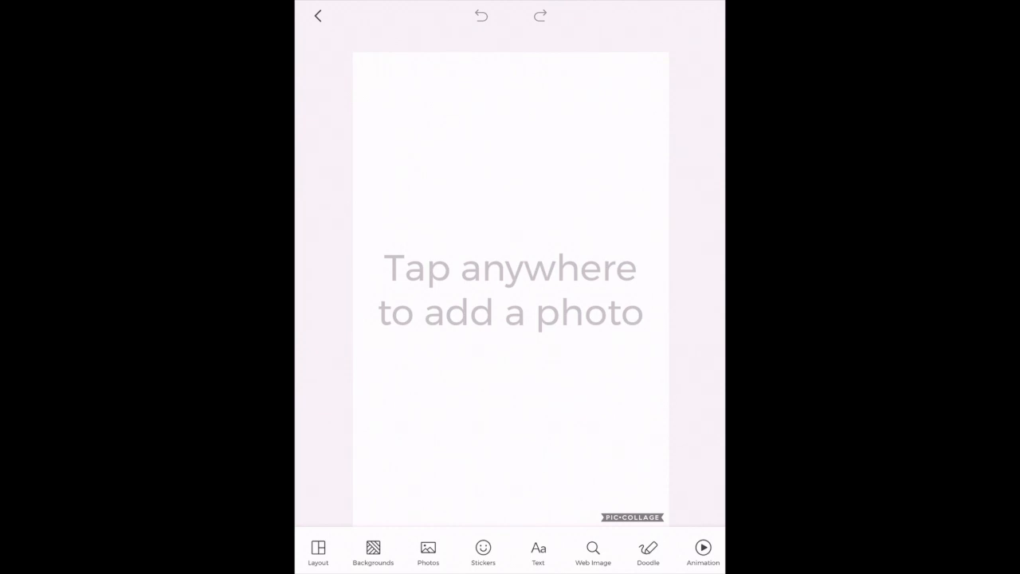
Apply the 2x2 grid layout, then move on to the Background options.
click(317, 550)
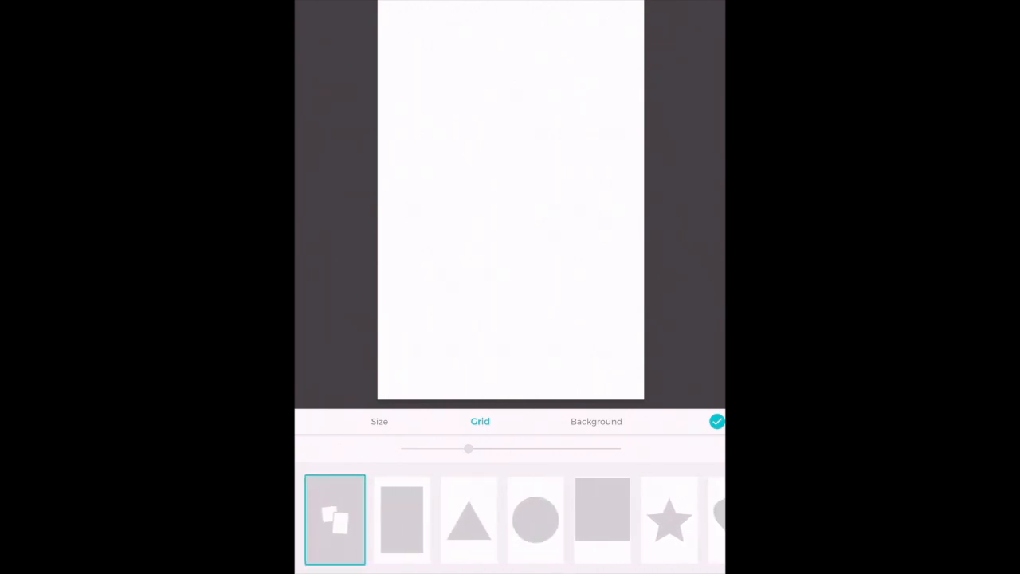
click(540, 519)
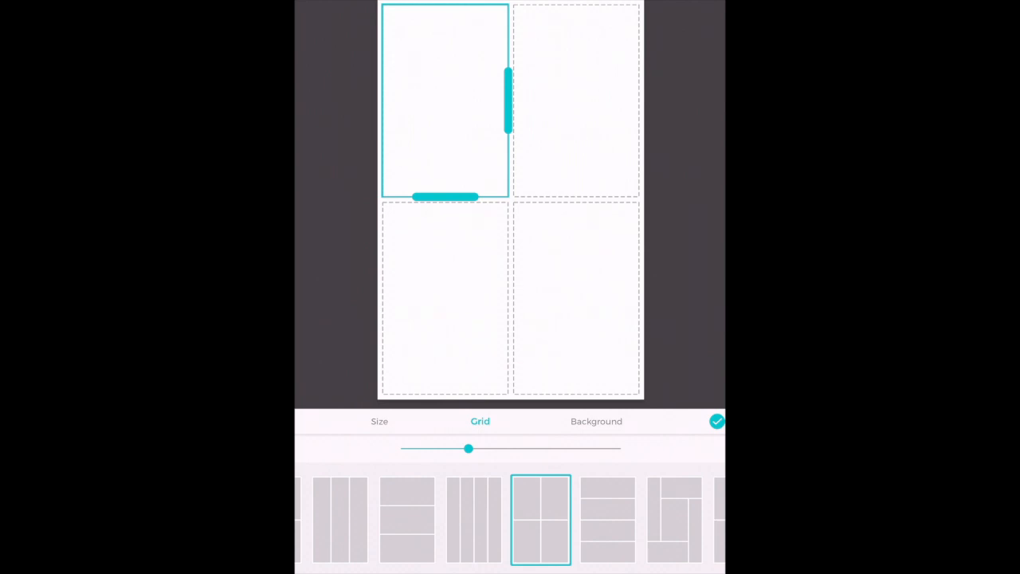
click(596, 420)
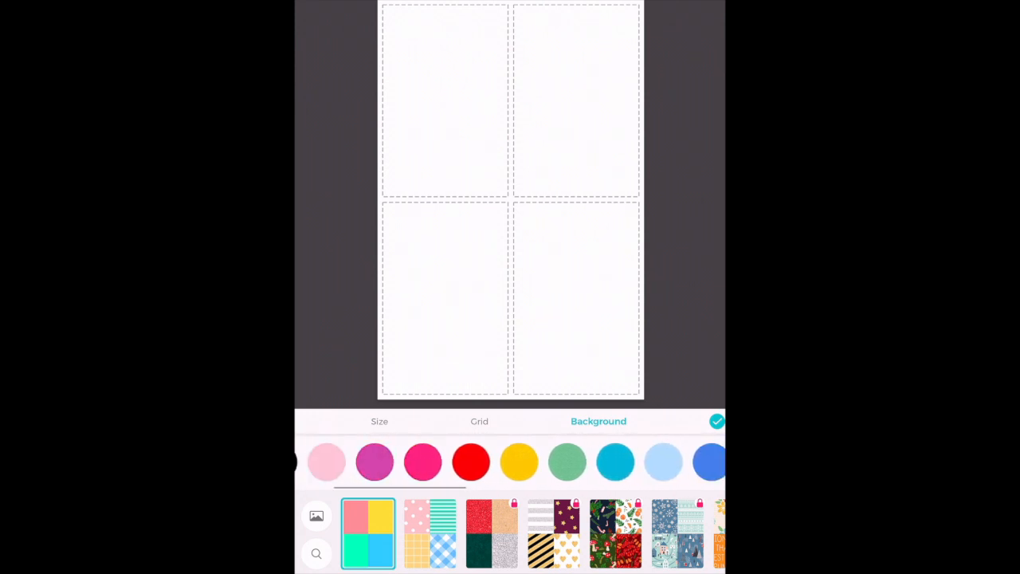
Compare light blue and snowflake backgrounds, then confirm plain light blue.
click(664, 461)
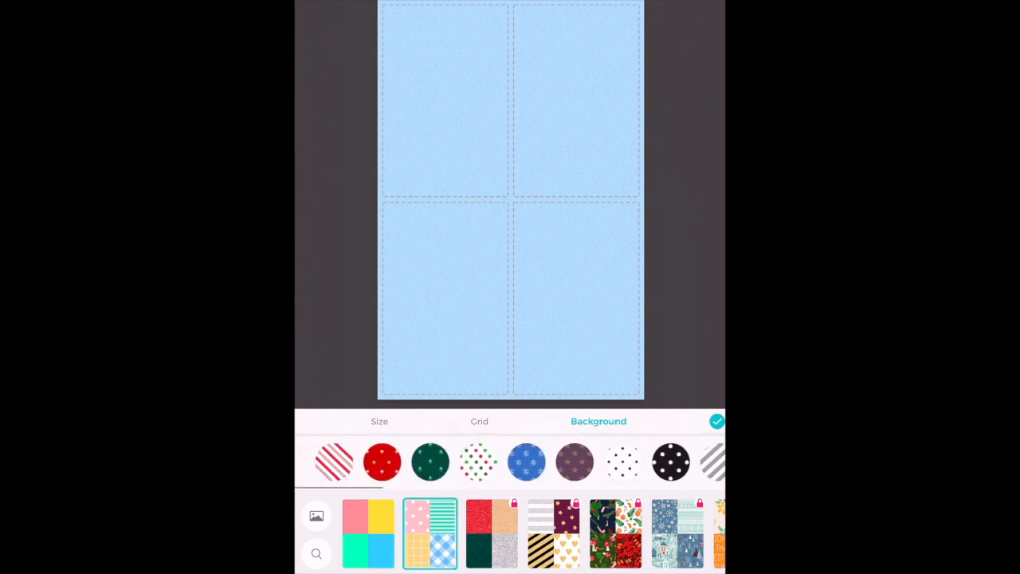
click(527, 462)
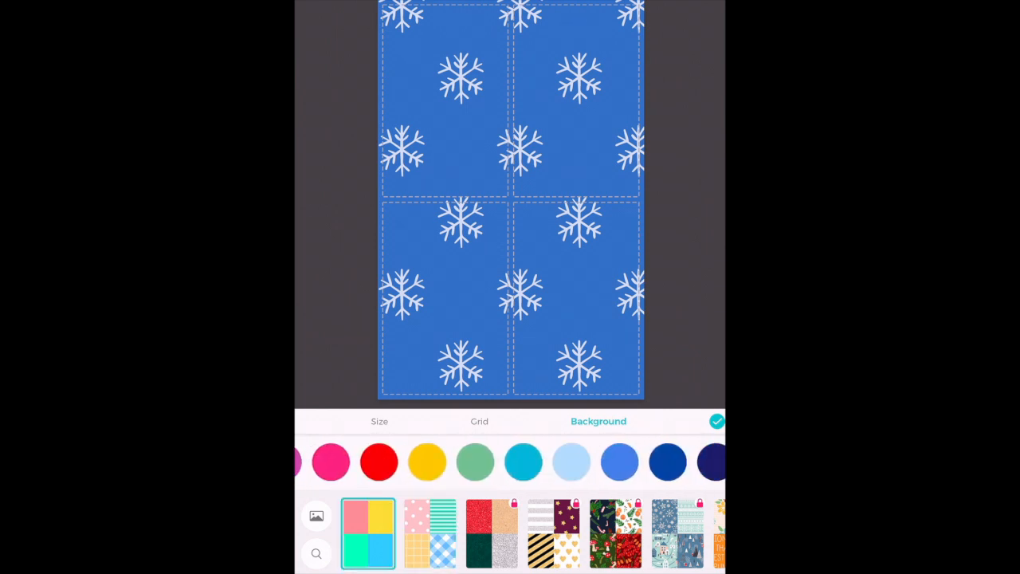
click(571, 462)
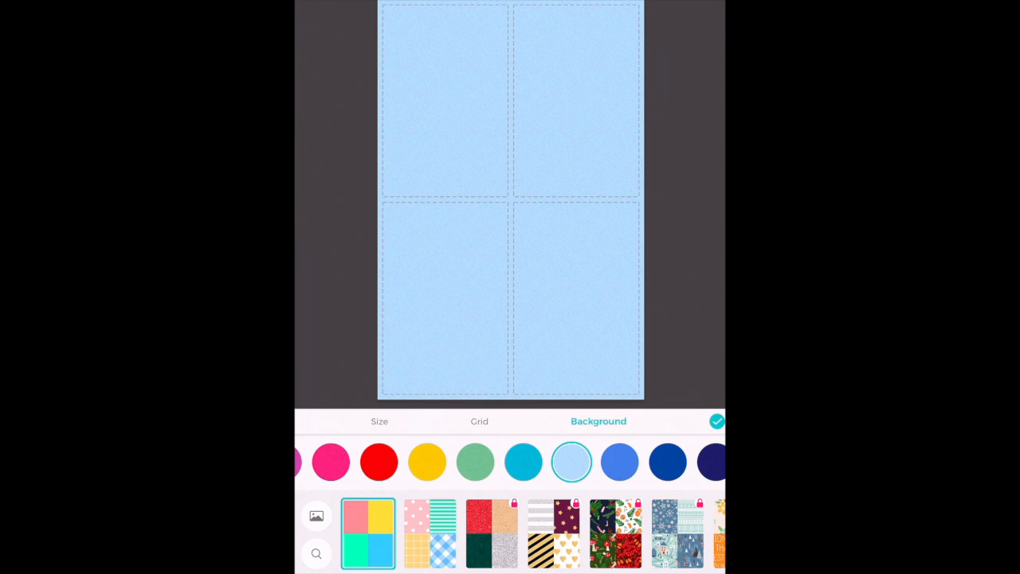
click(715, 421)
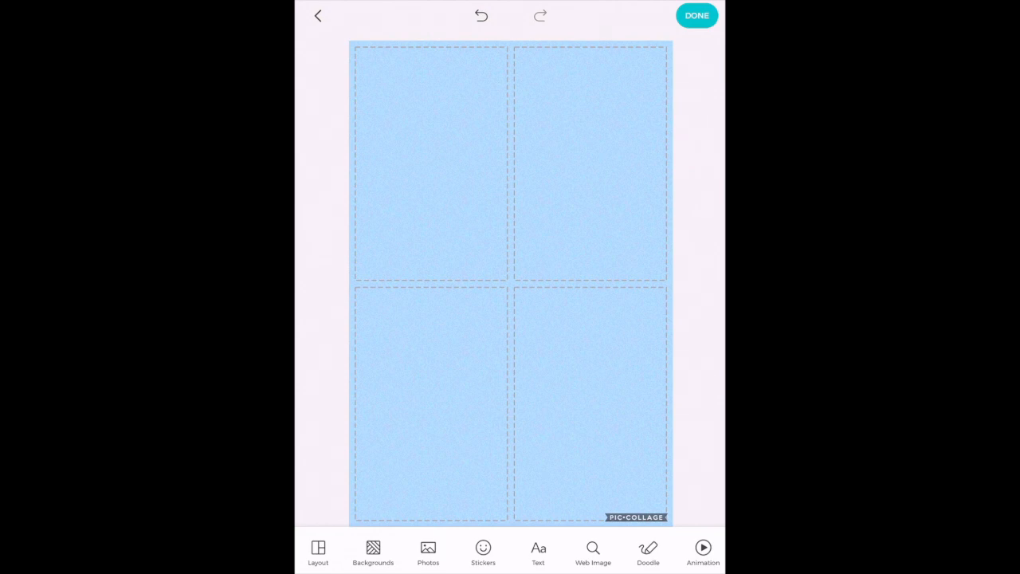
Add four volcano images from All Photos into the grid slots.
click(428, 550)
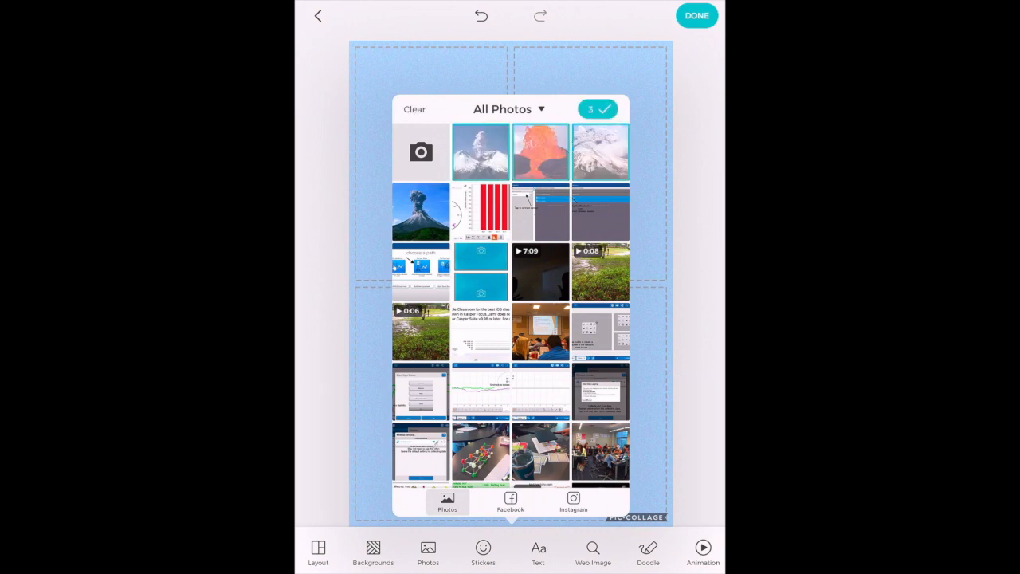
click(420, 211)
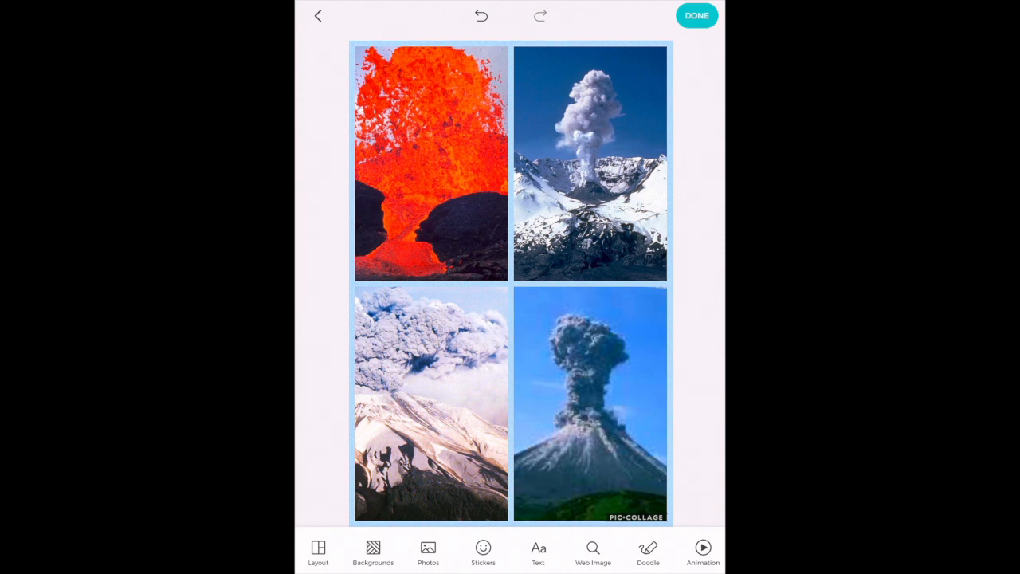
Place the PicCollage Starter outlined arrow sticker pointing at the top-right volcano.
click(483, 550)
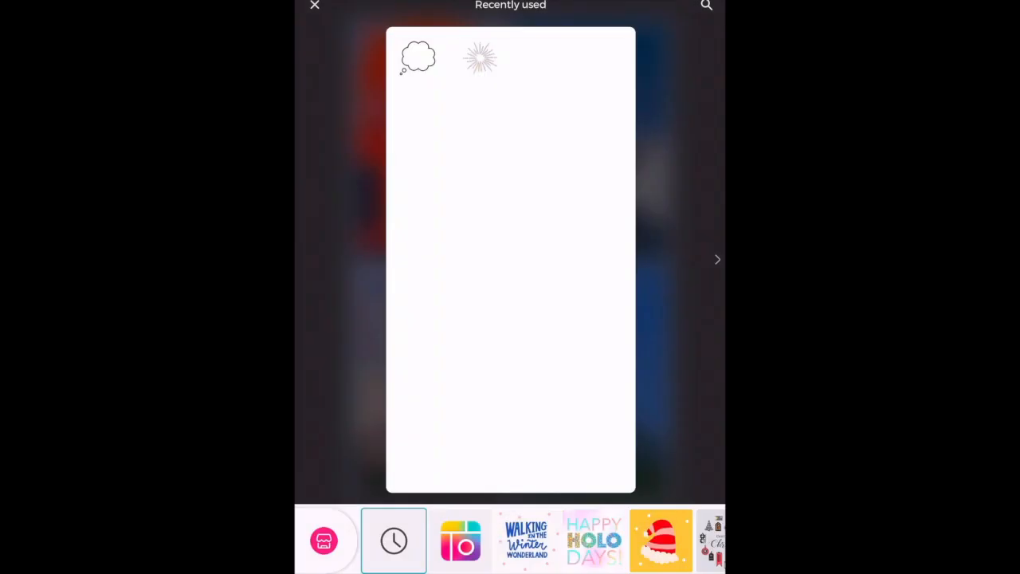
click(460, 540)
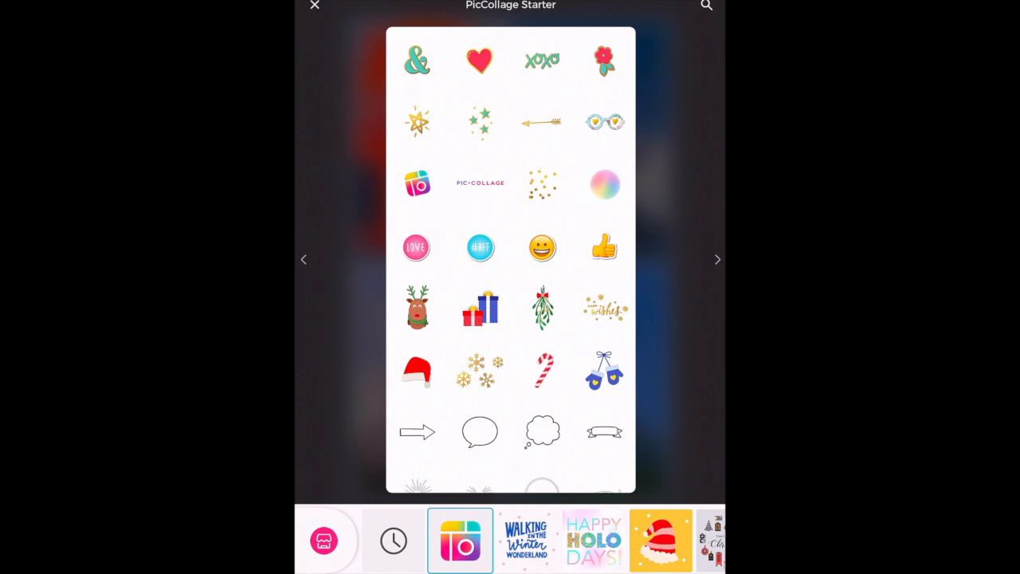
click(417, 432)
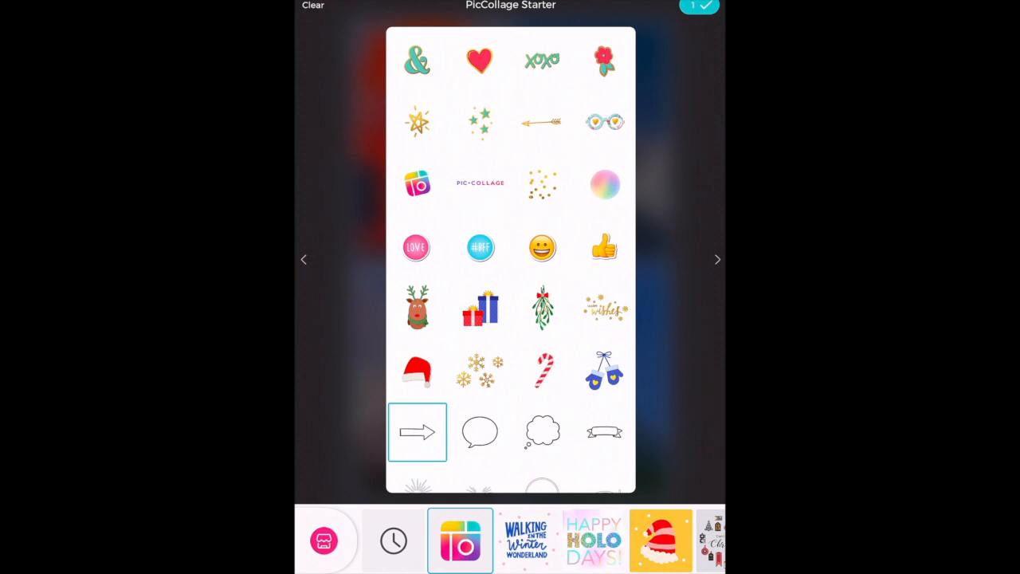
click(416, 431)
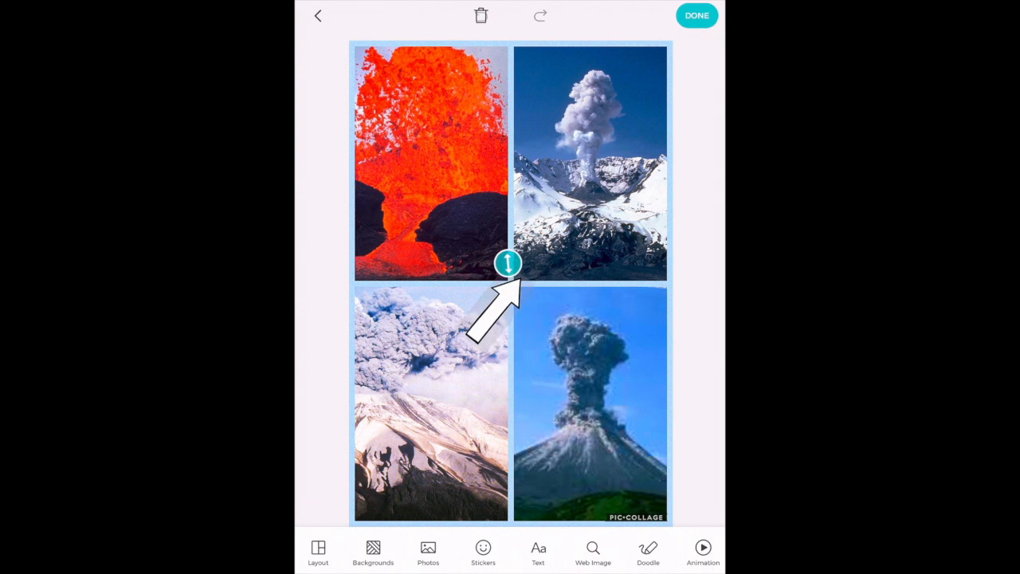
drag(507, 263, 517, 226)
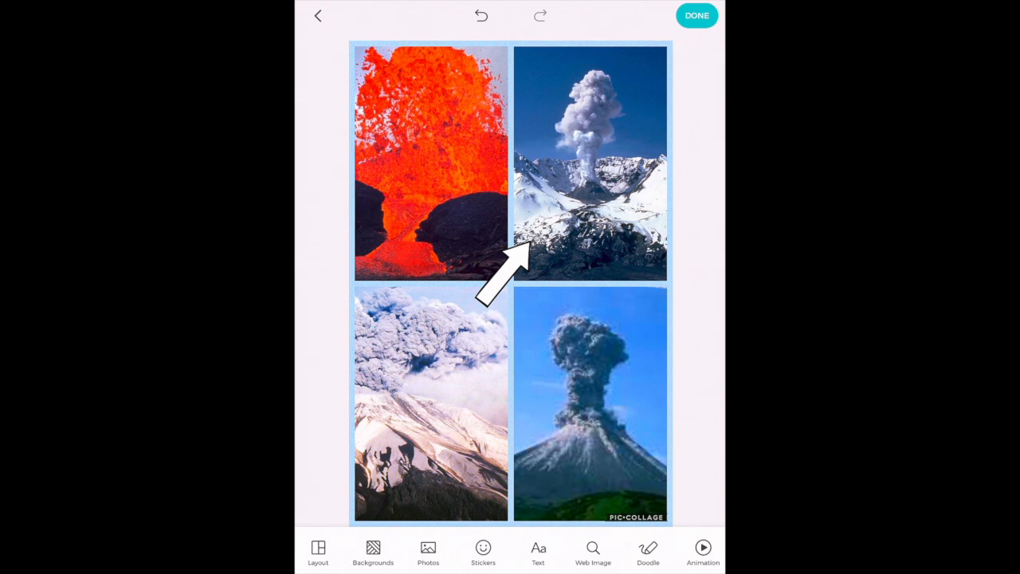
Add a 'Volcano' text label and drag it down over the lower photos.
click(538, 550)
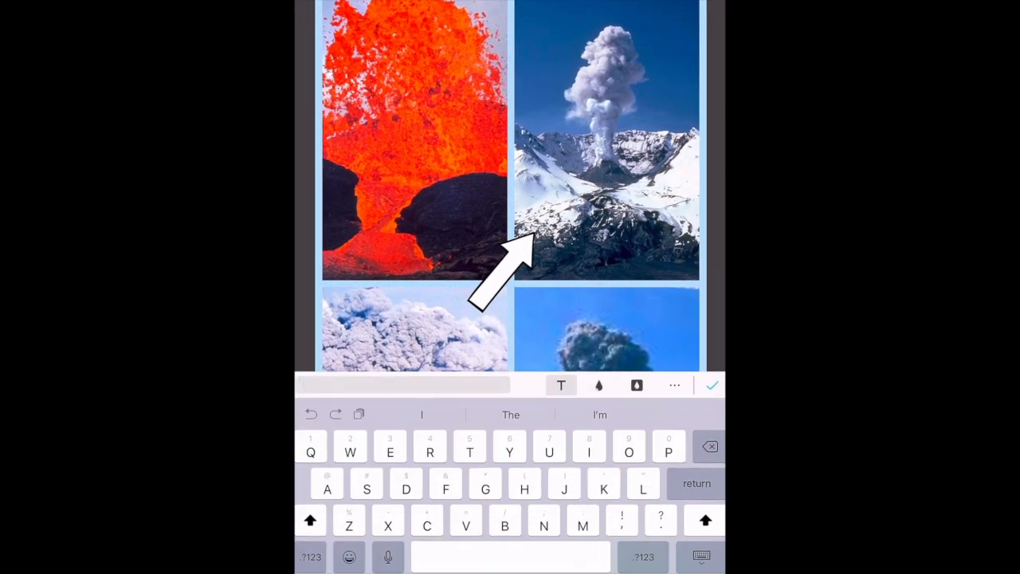
text(Vol)
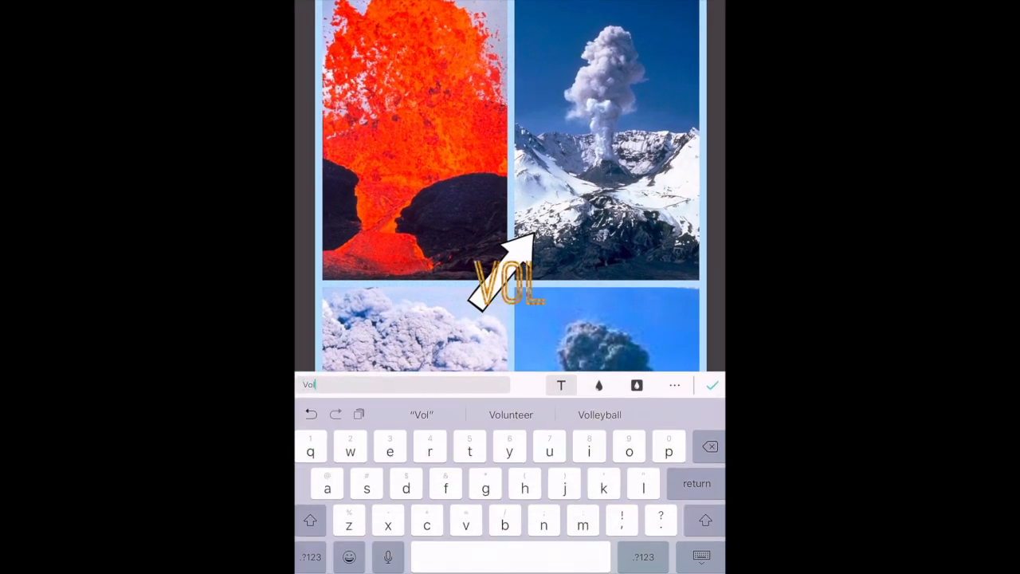
text(cano)
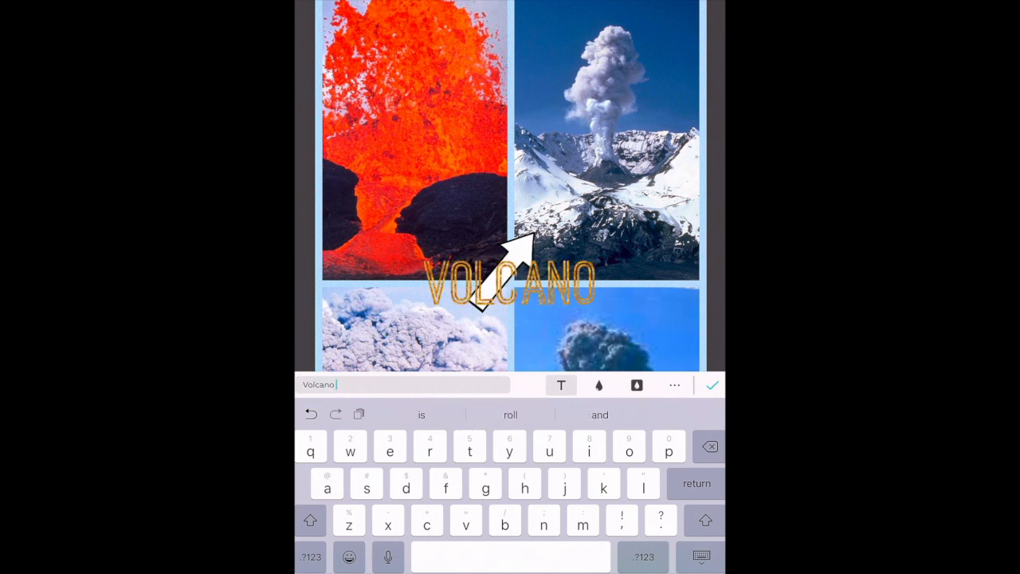
click(560, 385)
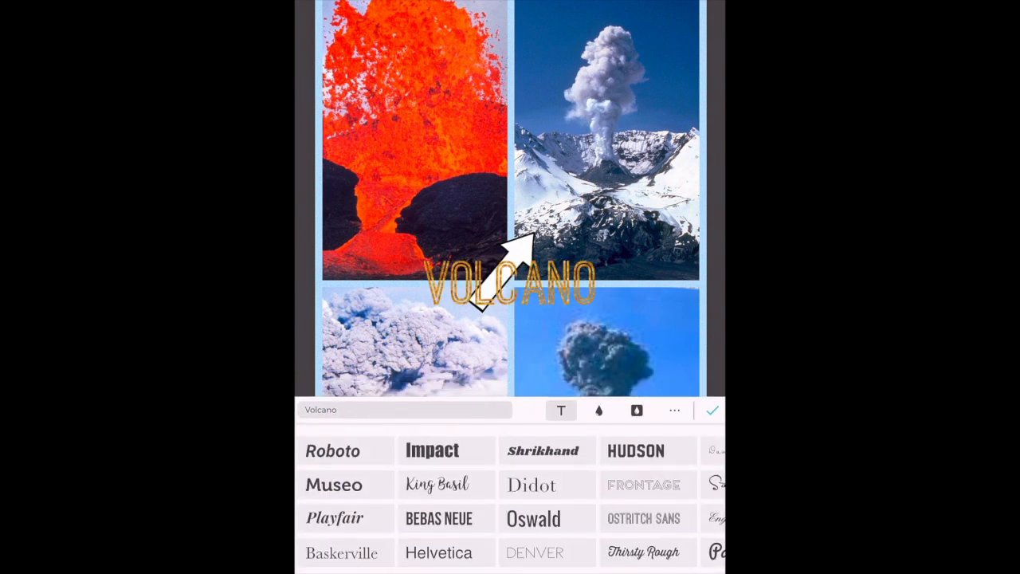
click(710, 409)
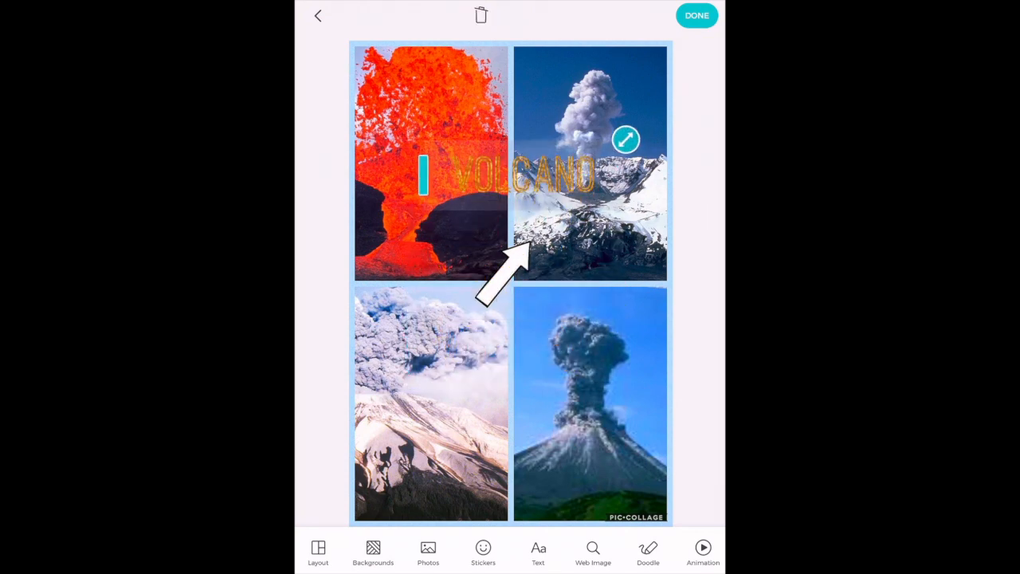
drag(502, 171, 494, 363)
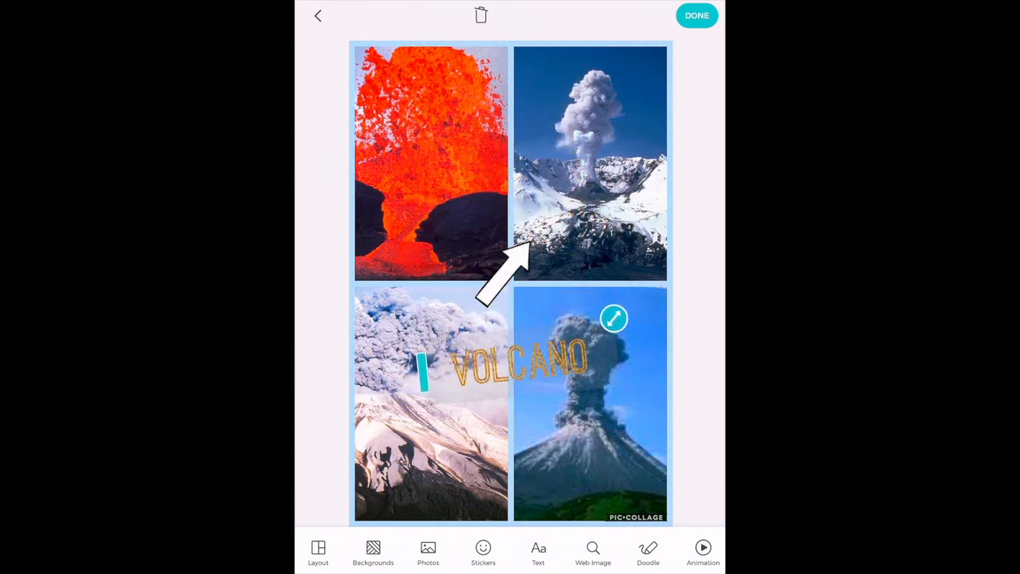
drag(526, 363, 526, 407)
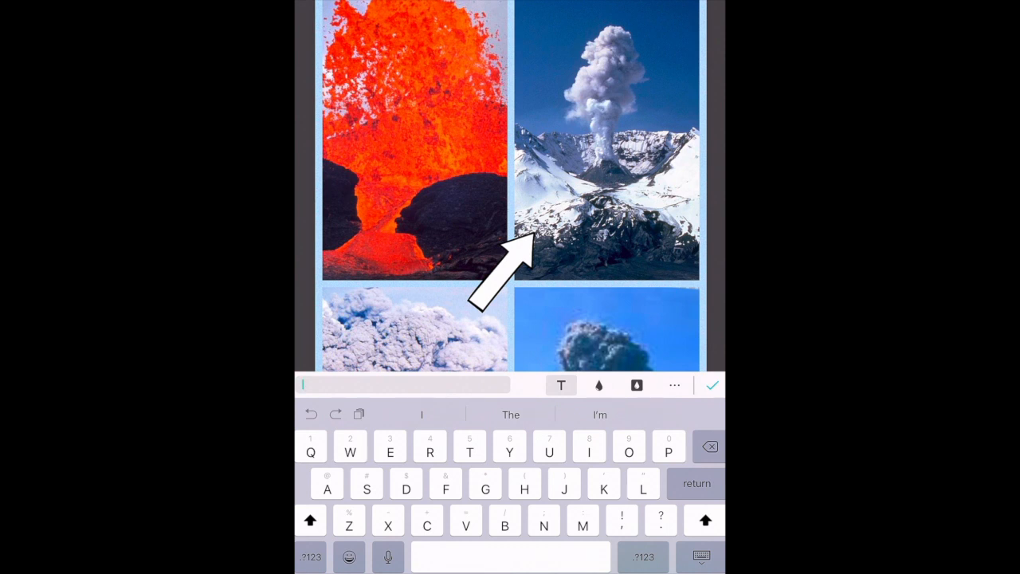
Keep the caption gold, set its background to None, and center it on lower photos.
click(598, 385)
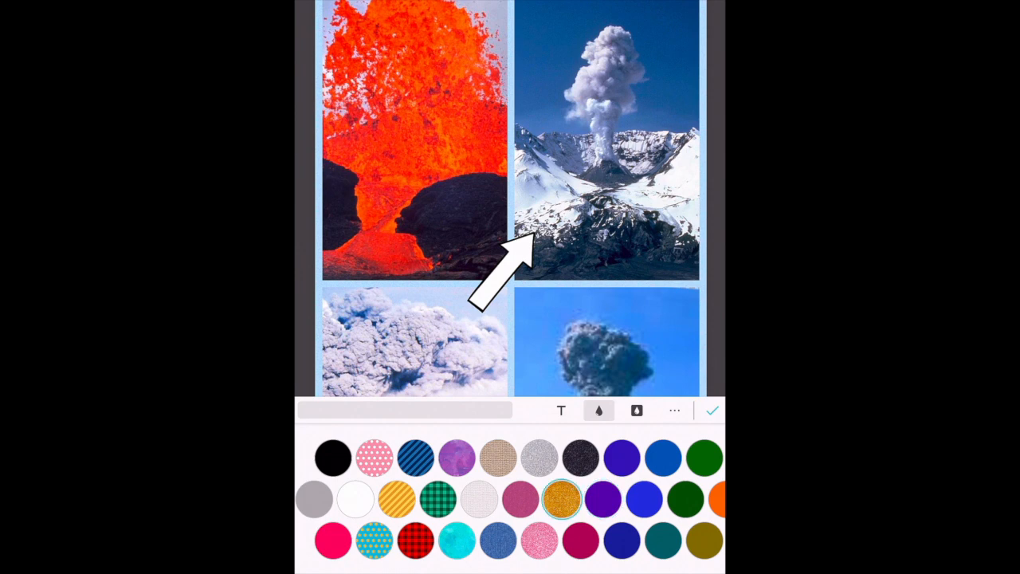
click(499, 456)
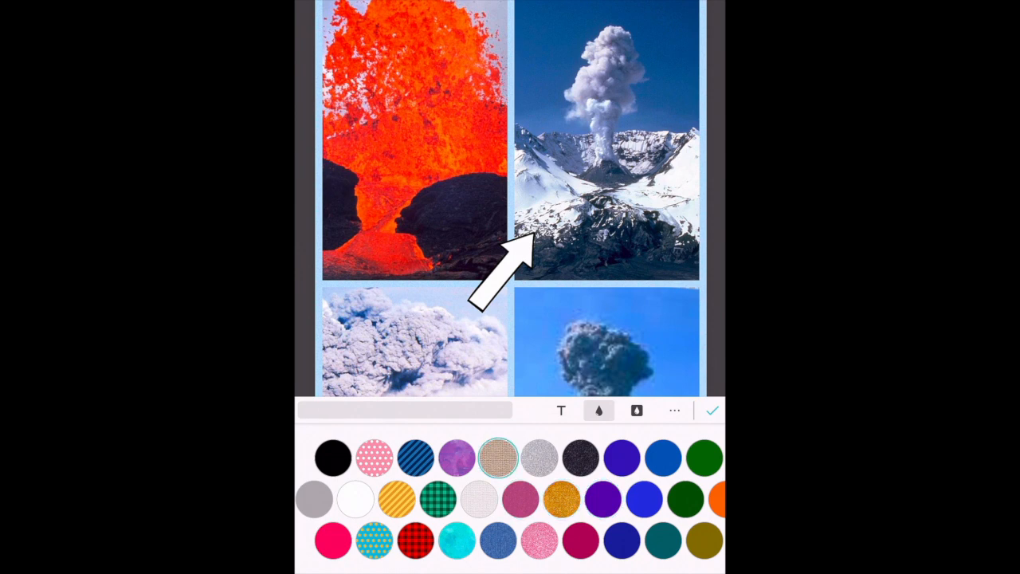
click(603, 498)
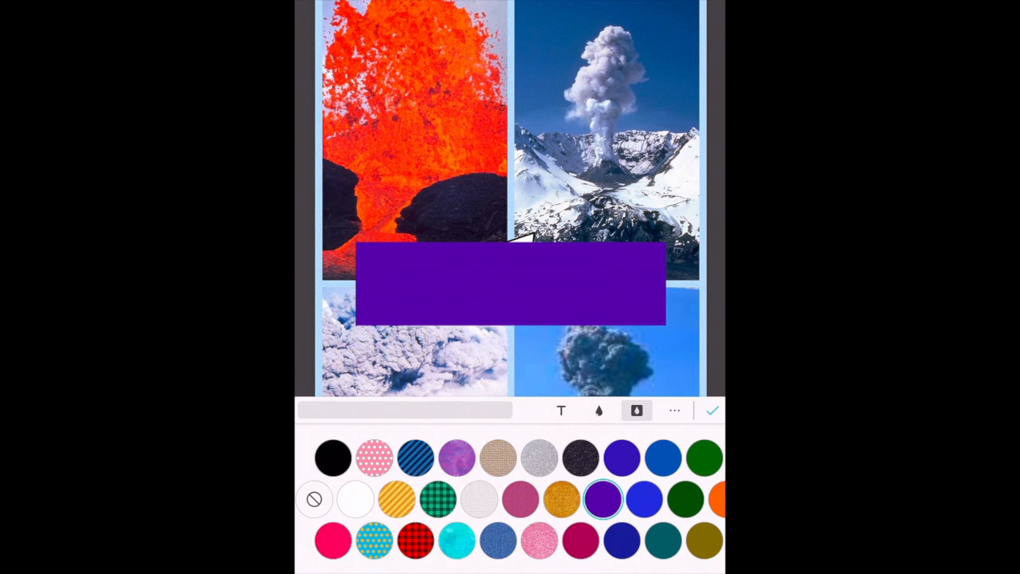
click(313, 499)
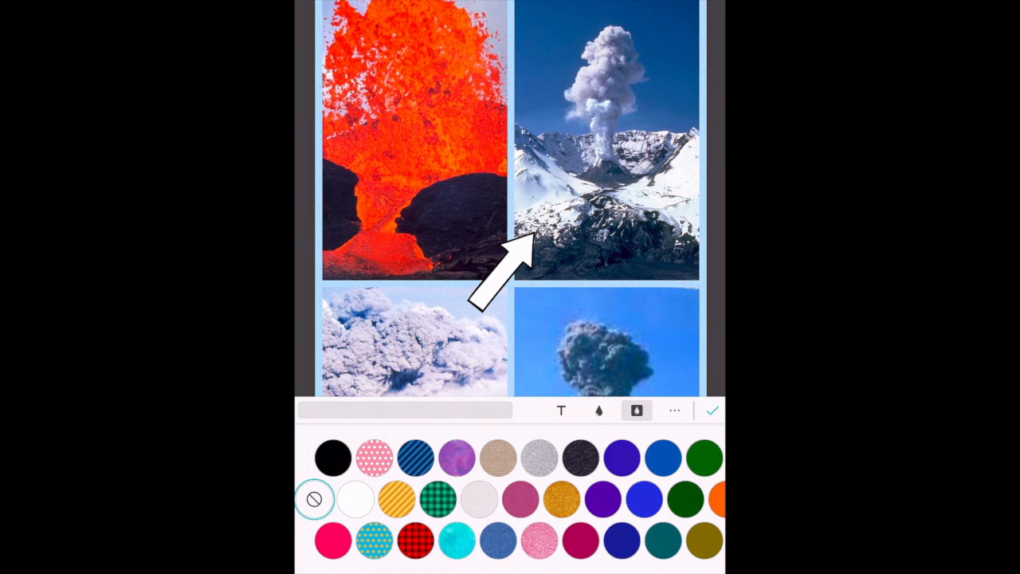
click(710, 410)
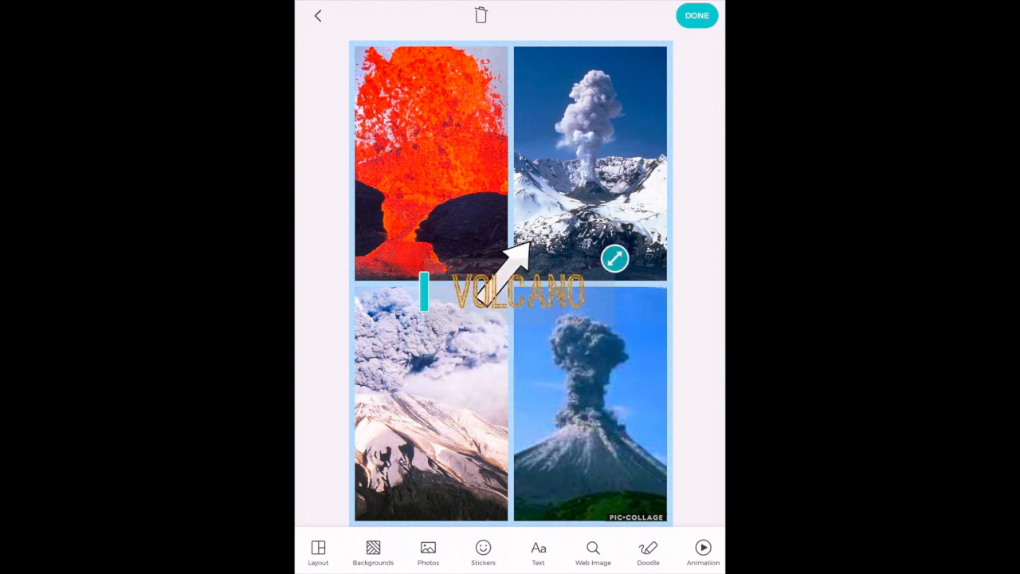
drag(514, 289, 514, 333)
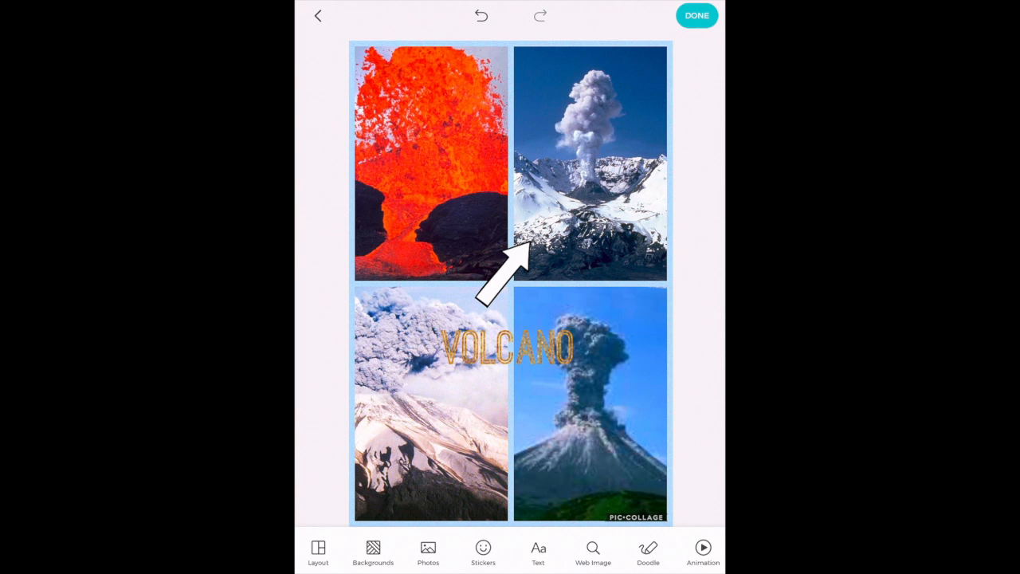
Deselect the caption and bring up the Animation panel.
click(647, 550)
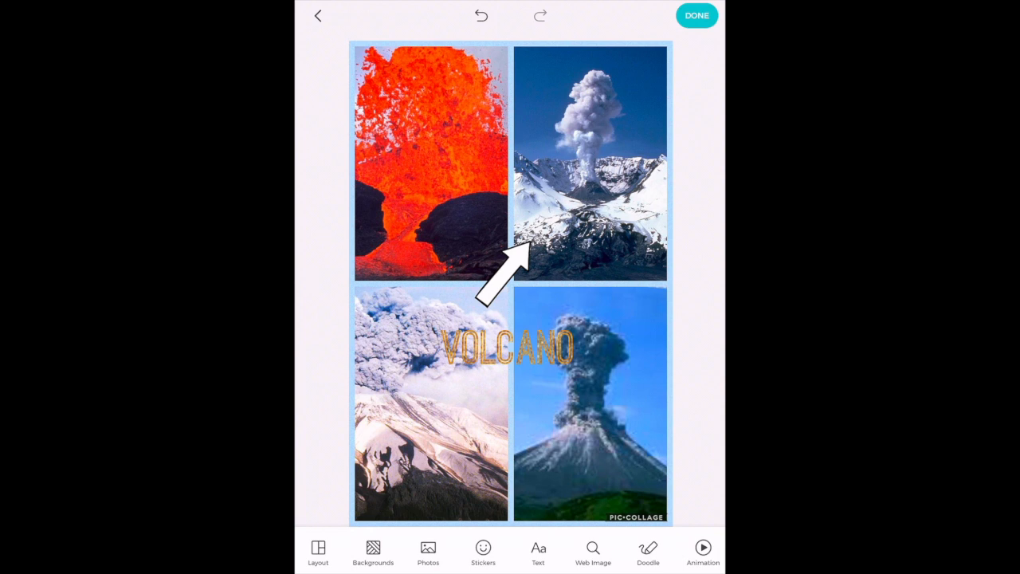
click(702, 549)
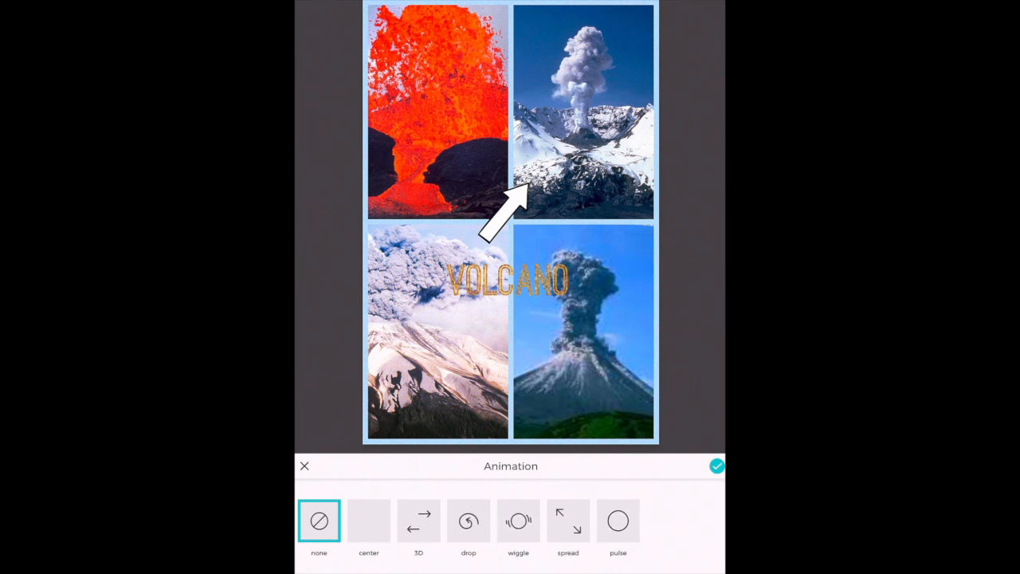
Apply the pulse animation and proceed to the Save or Share page.
click(617, 521)
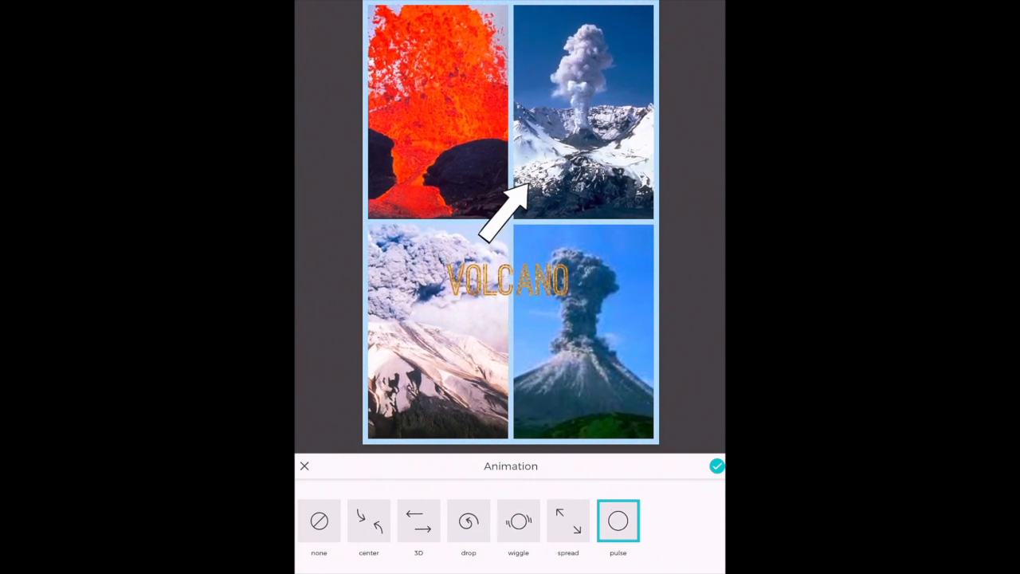
click(716, 465)
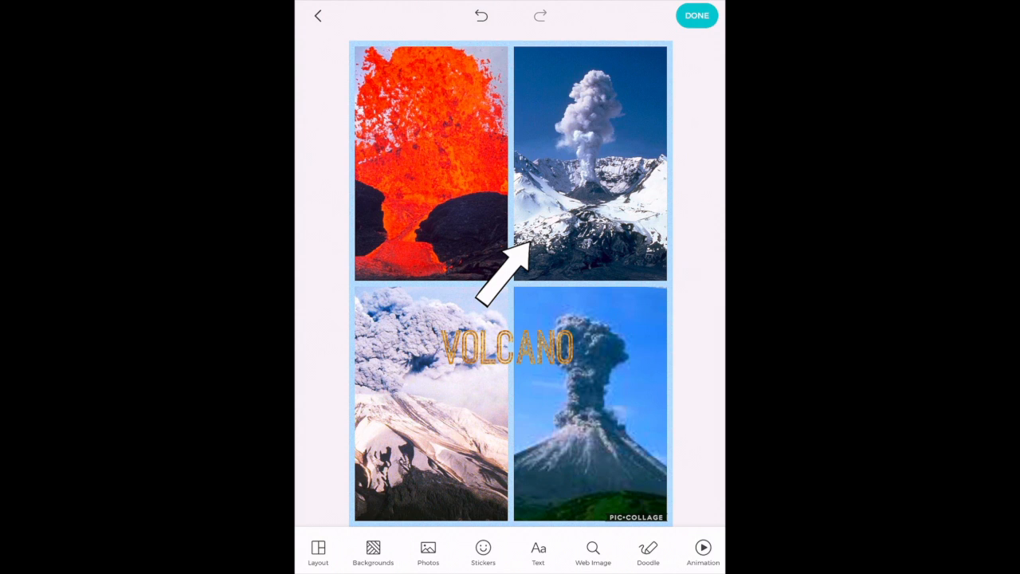
click(694, 15)
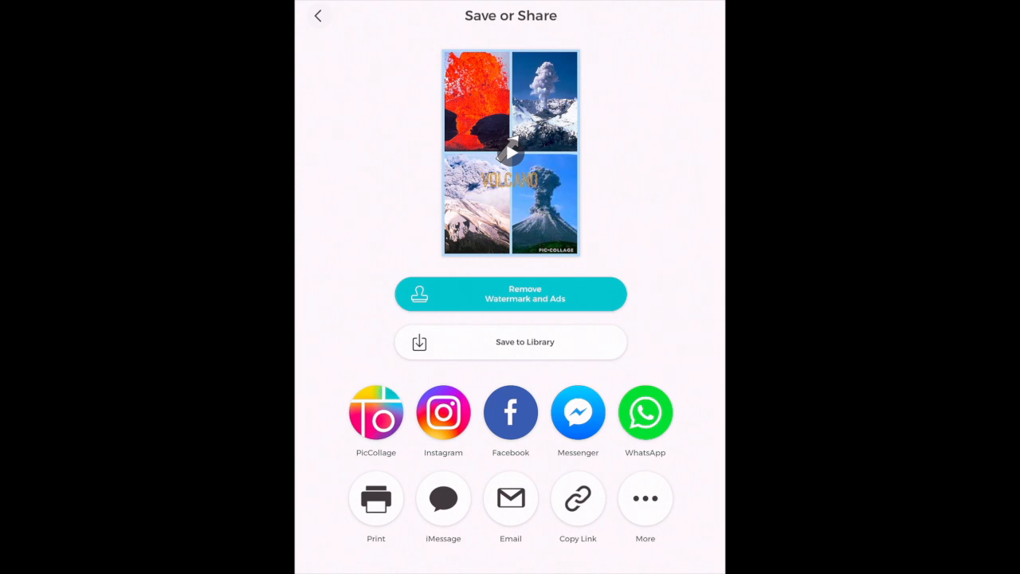
Save the animated volcano collage to the library and find it as a video in Photos.
click(510, 342)
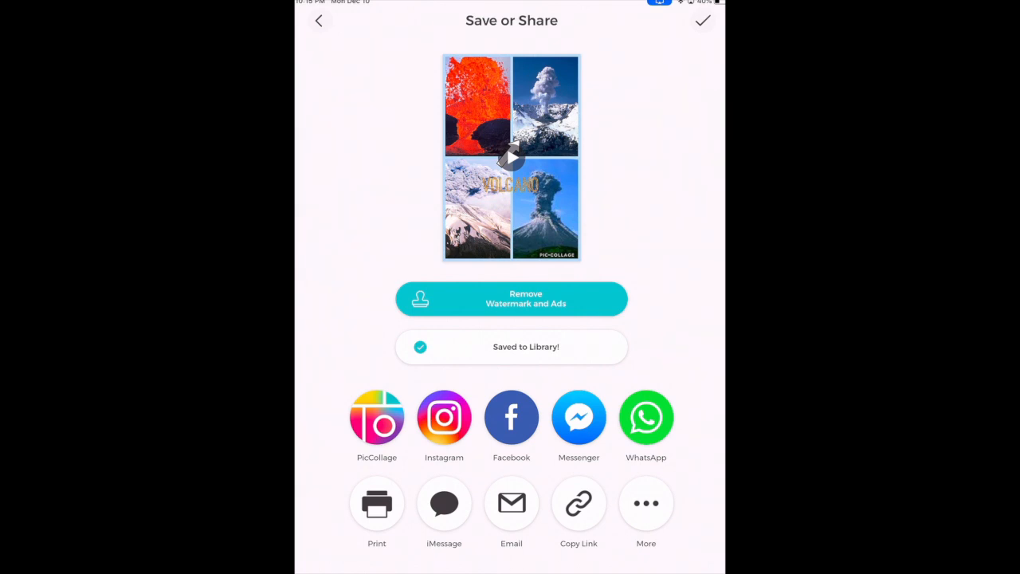
click(511, 157)
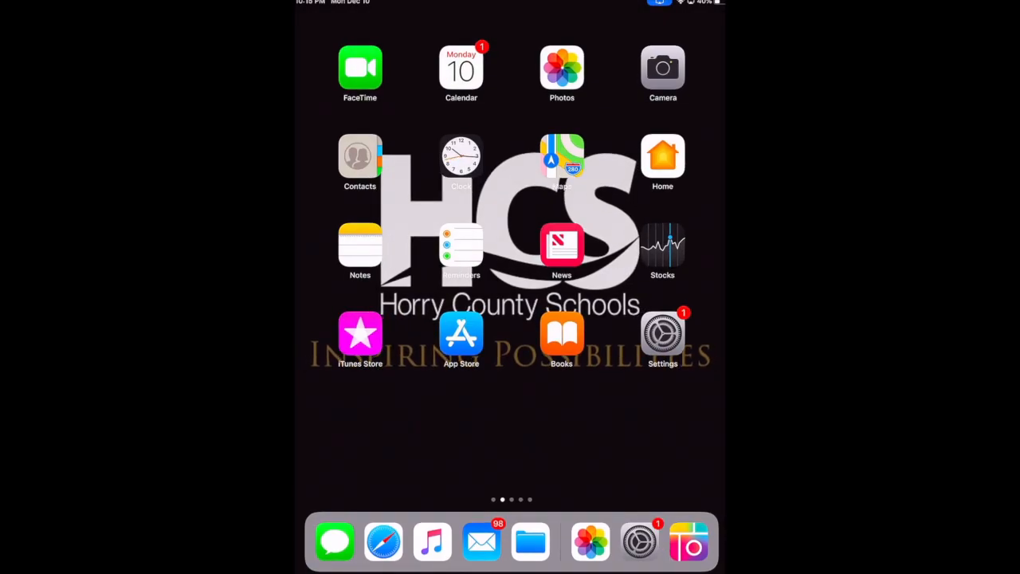
click(562, 68)
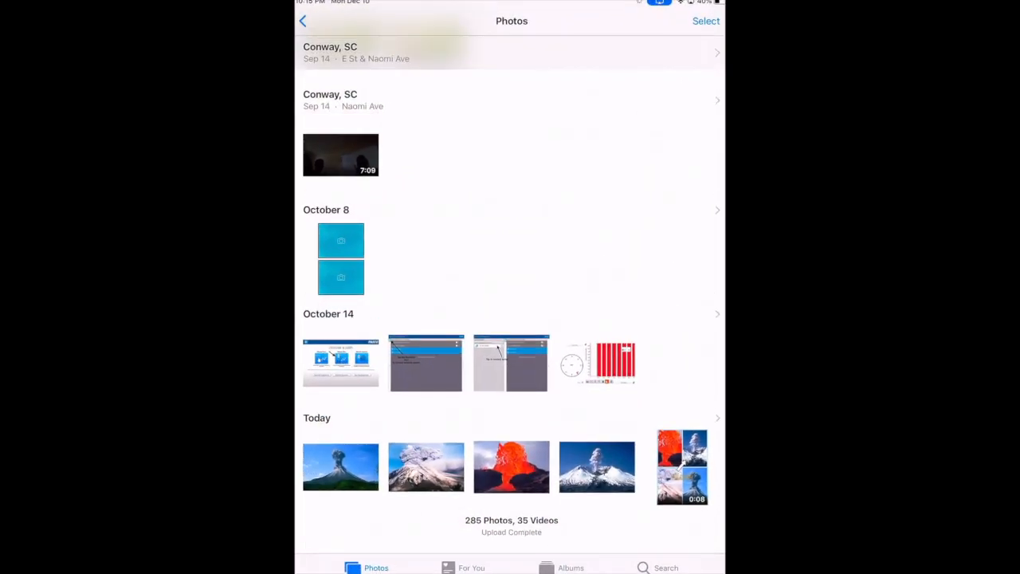